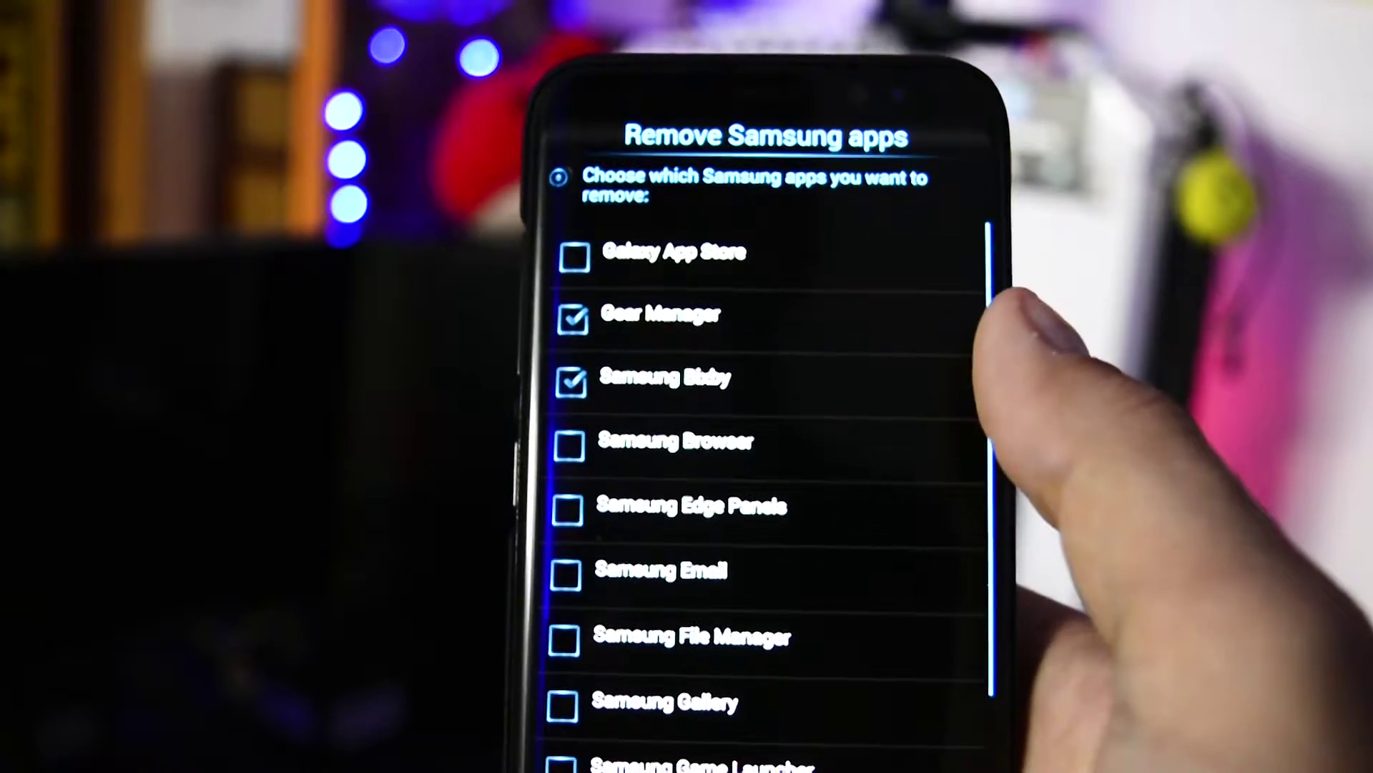
- Tick Gear Manager and Samsung Bixby in the Remove Samsung apps list
{"action": "scroll", "scroll_direction": "up", "scroll_amount": 3}
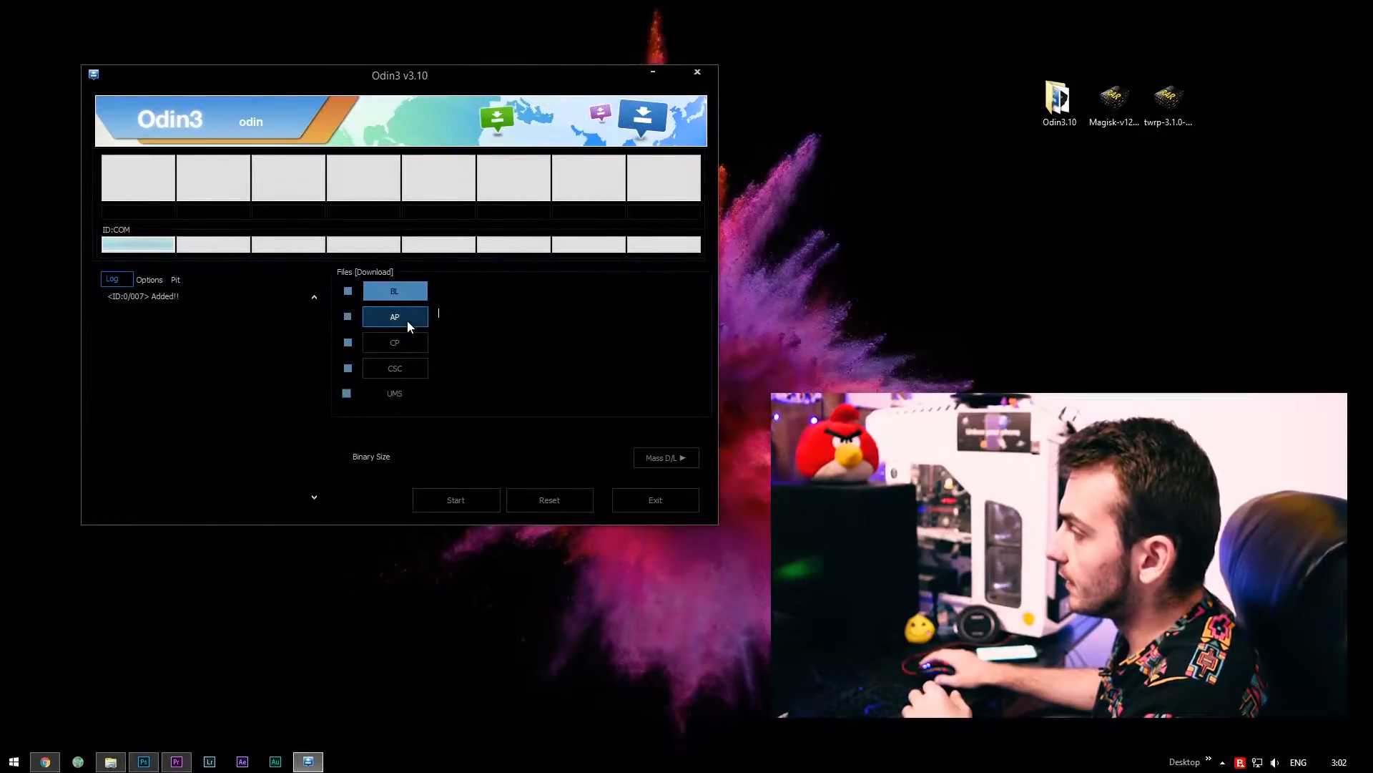
- Select twrp-3.1.0-r1_dreamlteks.tar from the Desktop as Odin's AP file
{"action": "left_click", "coordinate": [395, 316]}
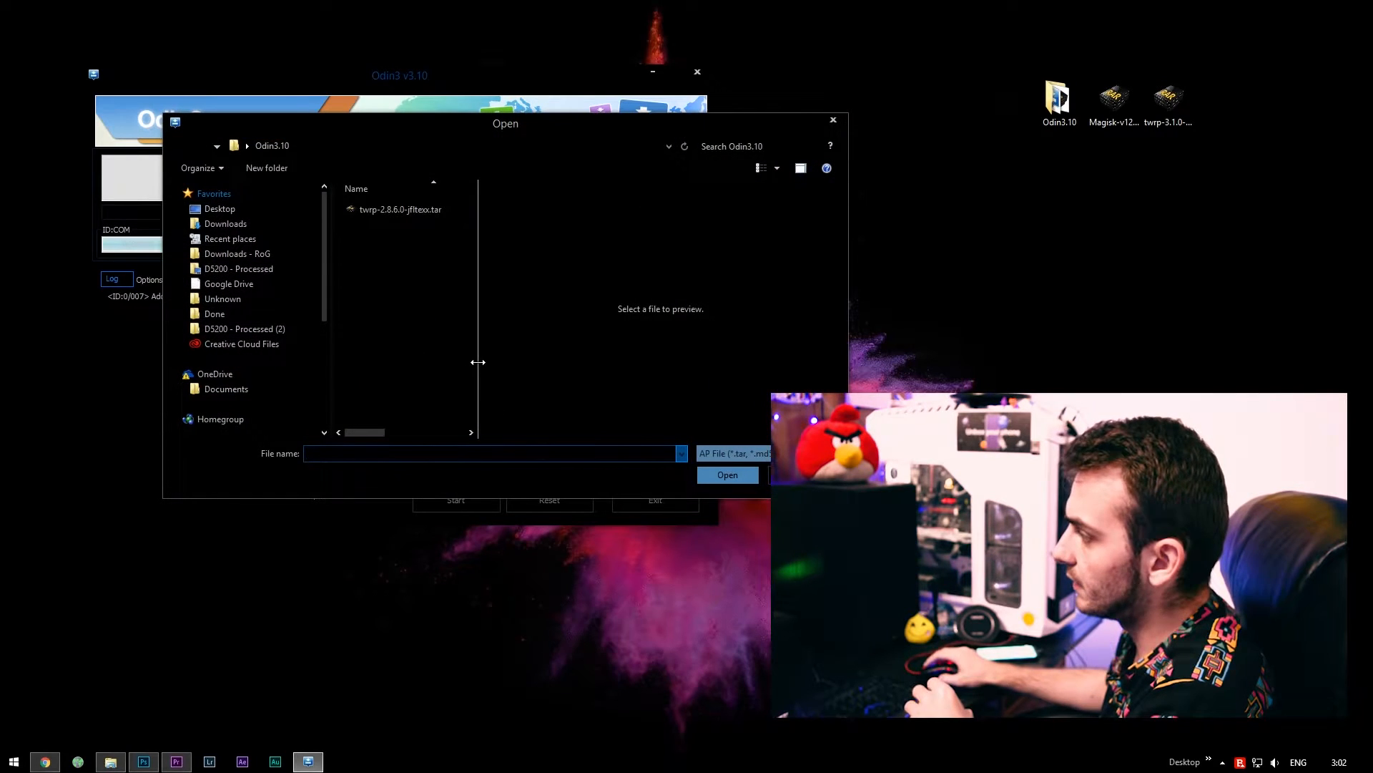
{"action": "left_click", "coordinate": [221, 209]}
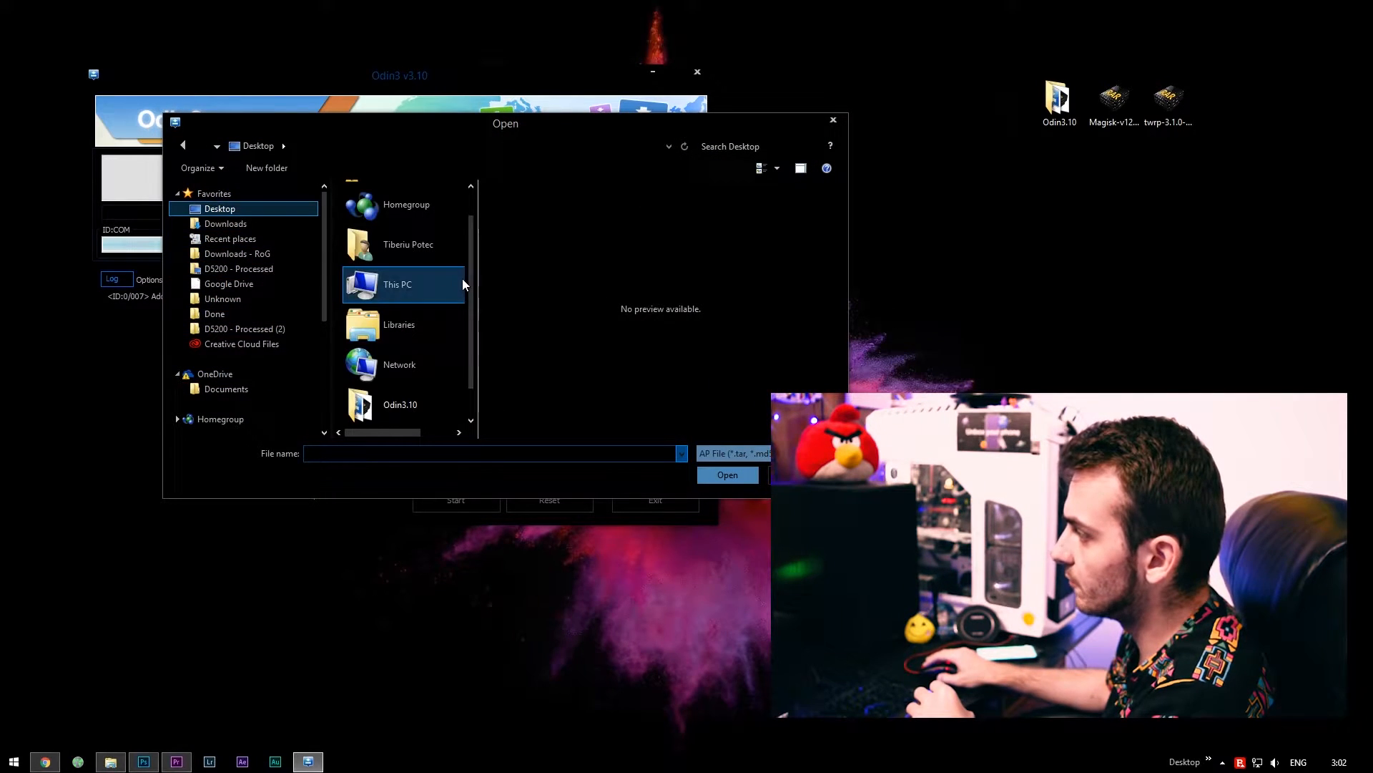
{"action": "scroll", "scroll_direction": "down", "scroll_amount": 3}
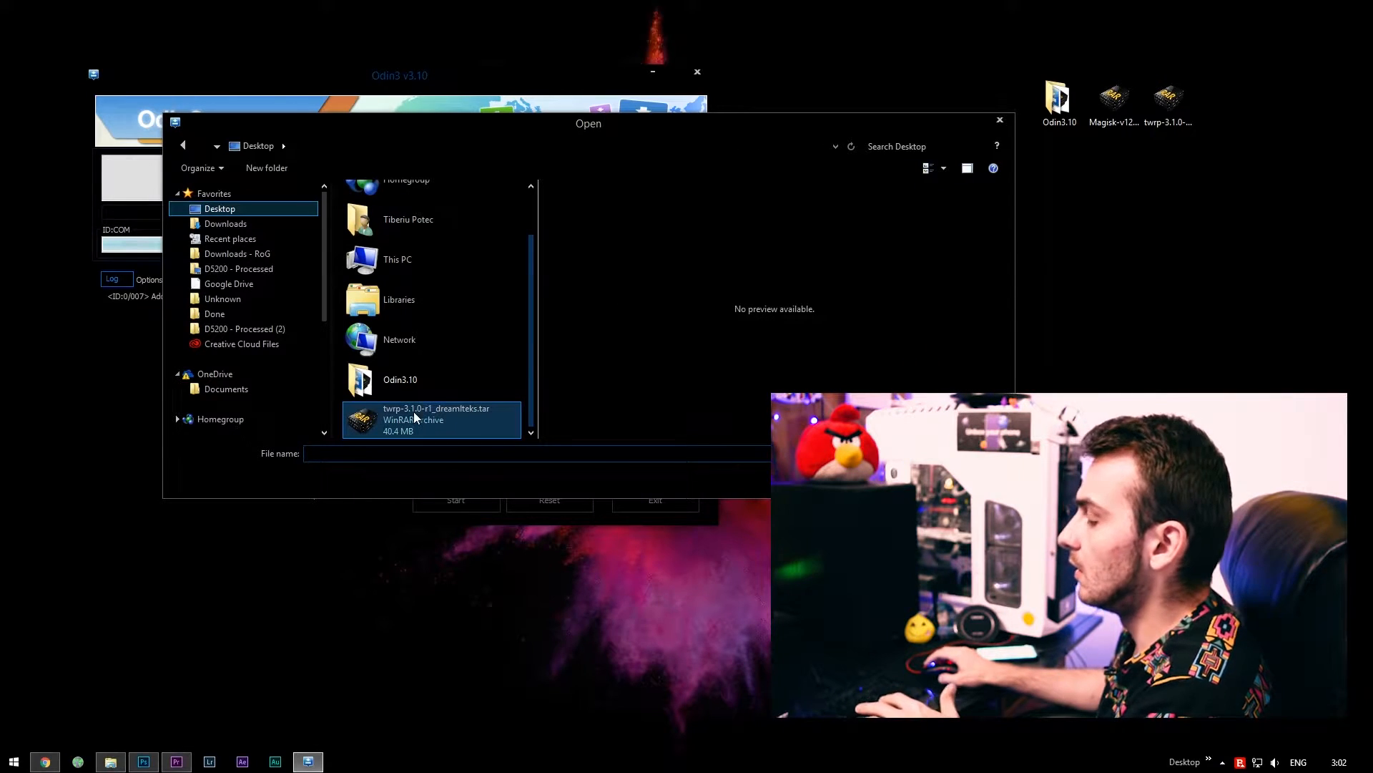
{"action": "mouse_move", "coordinate": [438, 419]}
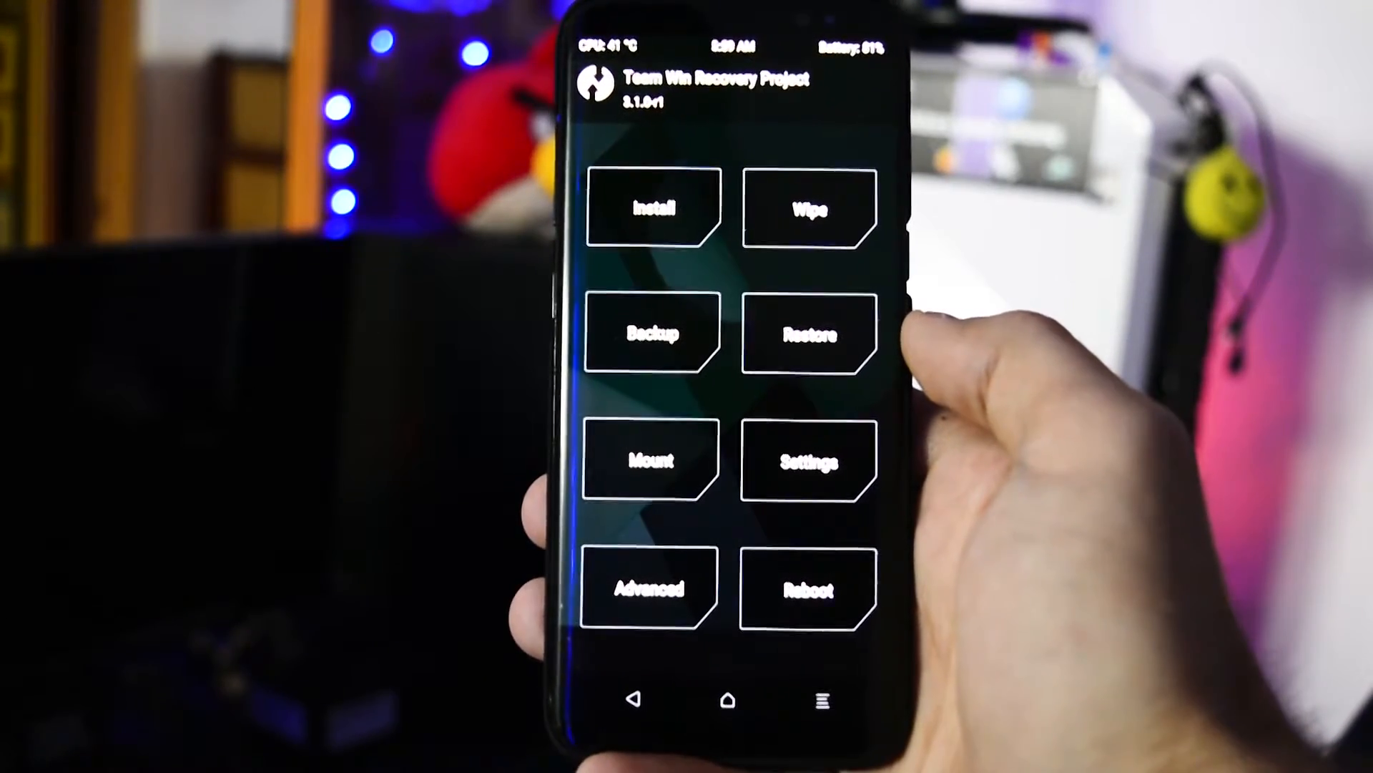
- Install the ROM zip from TWRP's main menu and confirm the flash
{"action": "left_click", "coordinate": [651, 333]}
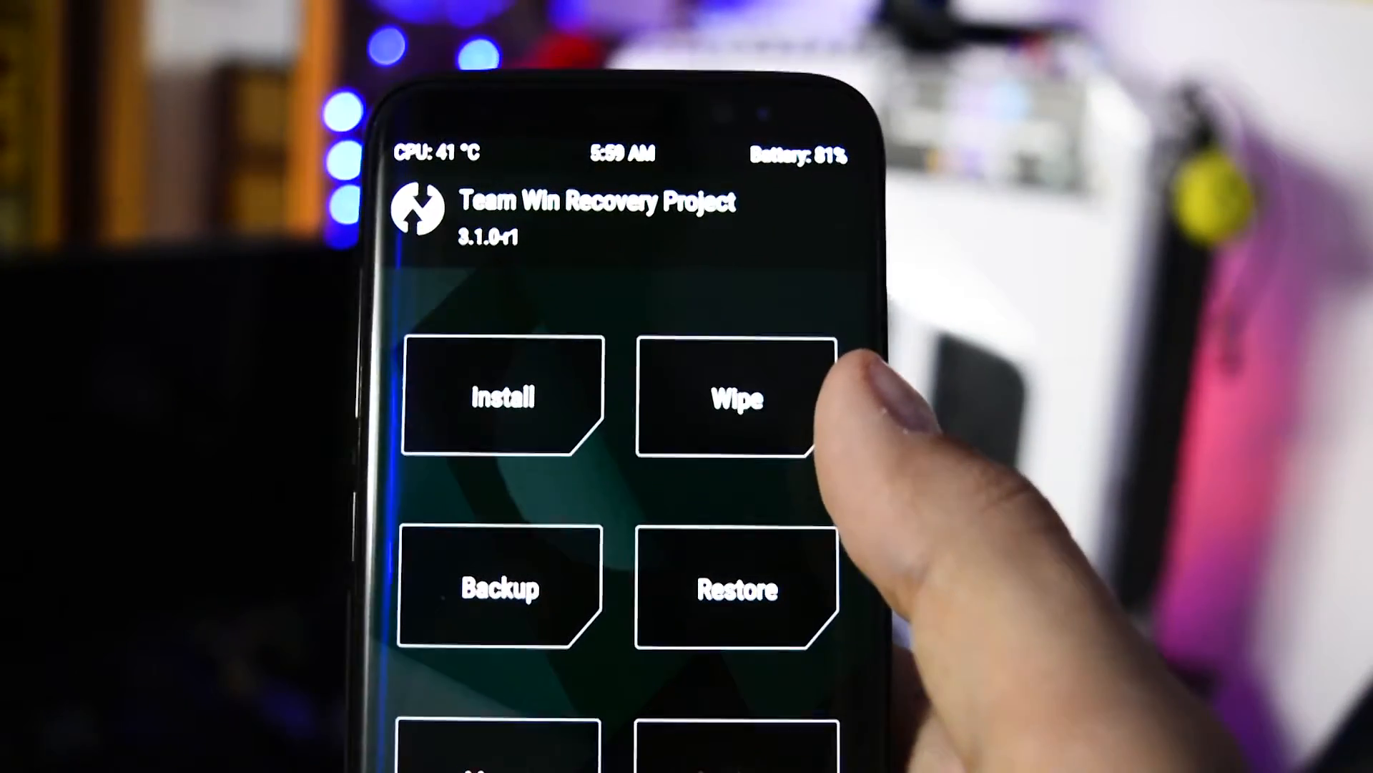
{"action": "left_click", "coordinate": [734, 399]}
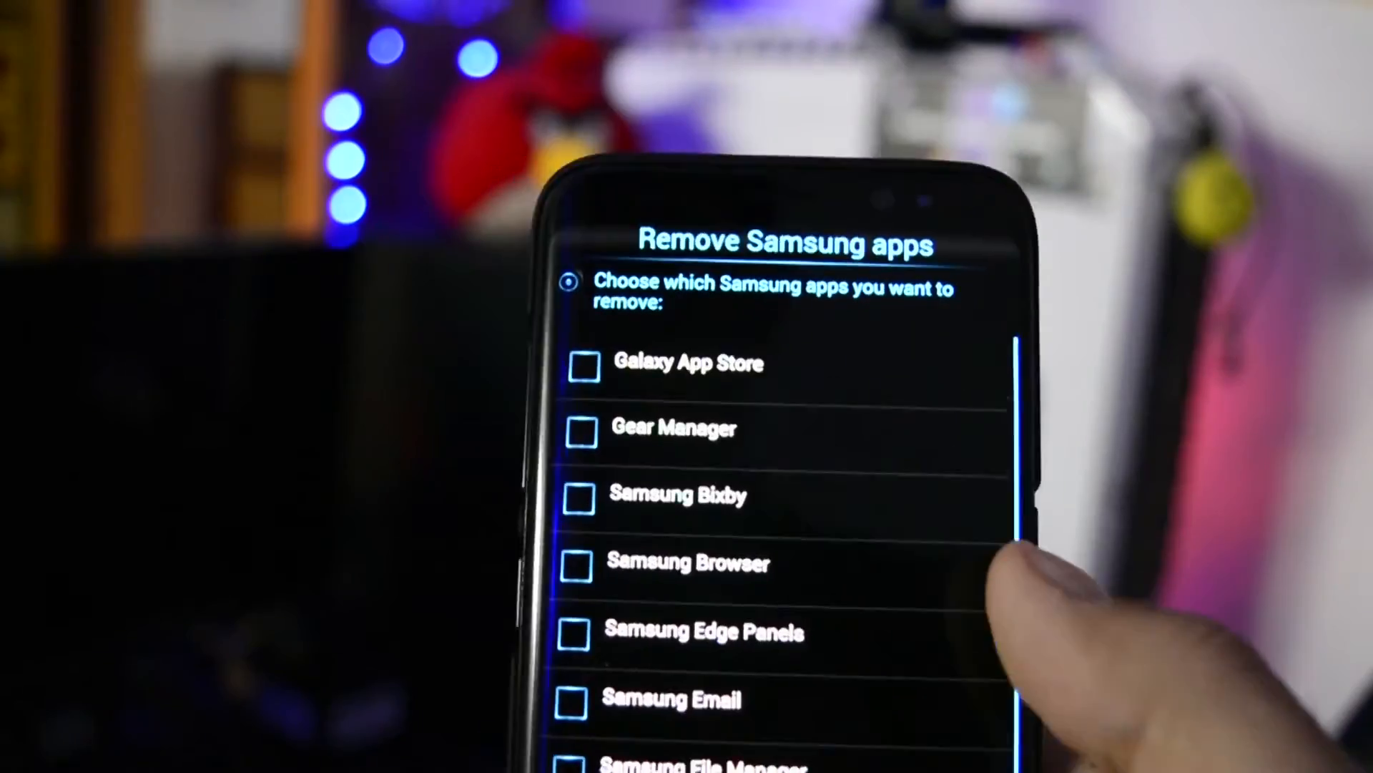
- Reach the Remove Samsung apps list in Aroma Installer and scroll through it
{"action": "scroll", "scroll_direction": "down", "scroll_amount": 3}
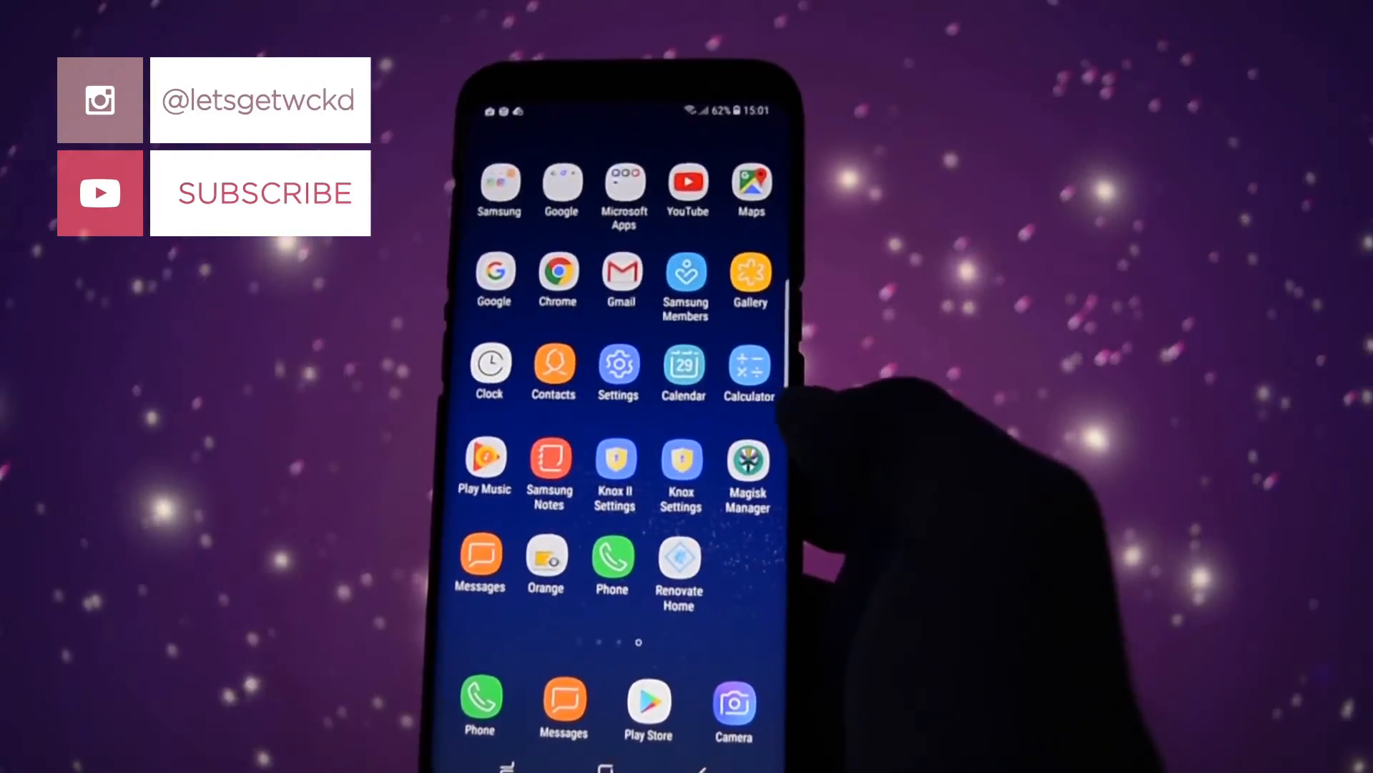
- Launch Renovate Home showing RENOVATE ICE G95X 1.0 and reveal its navigation drawer
{"action": "left_click", "coordinate": [679, 566]}
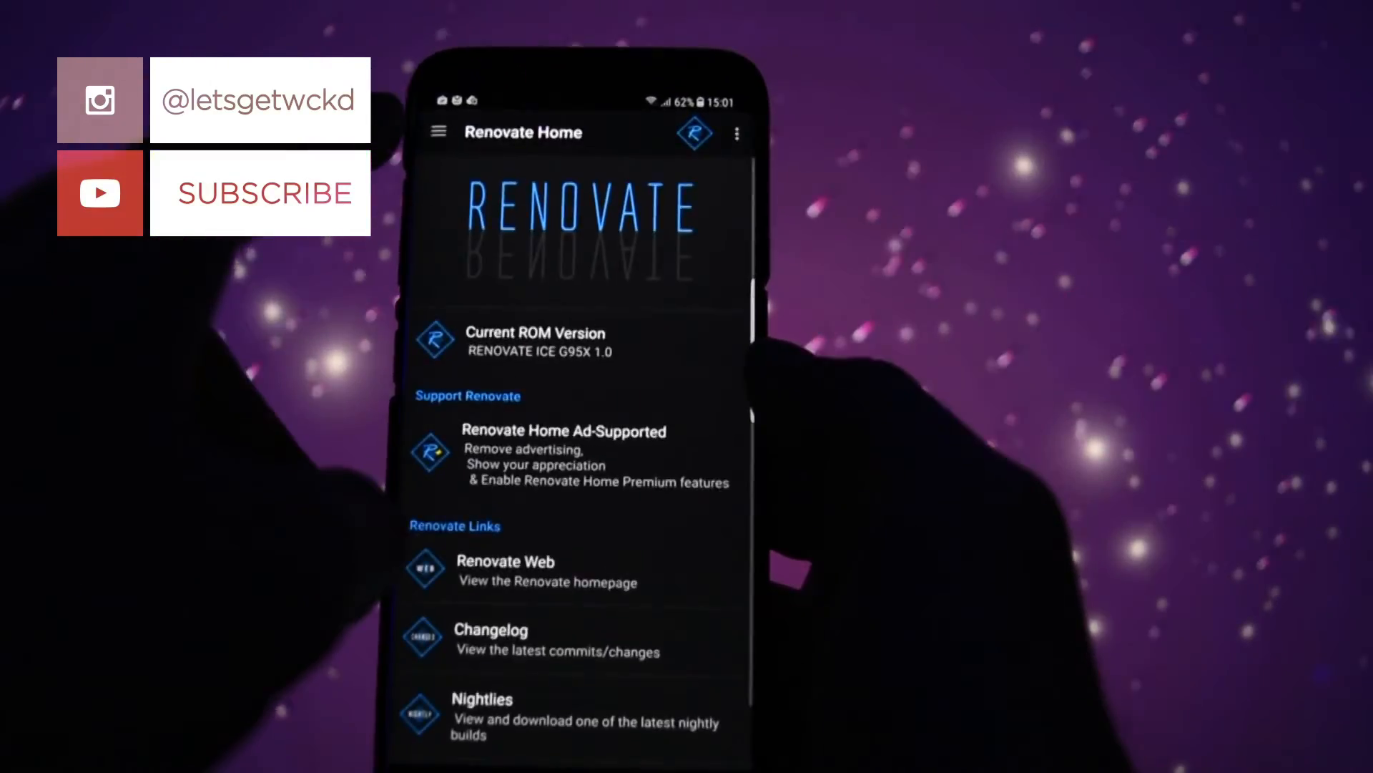
{"action": "left_click", "coordinate": [437, 131]}
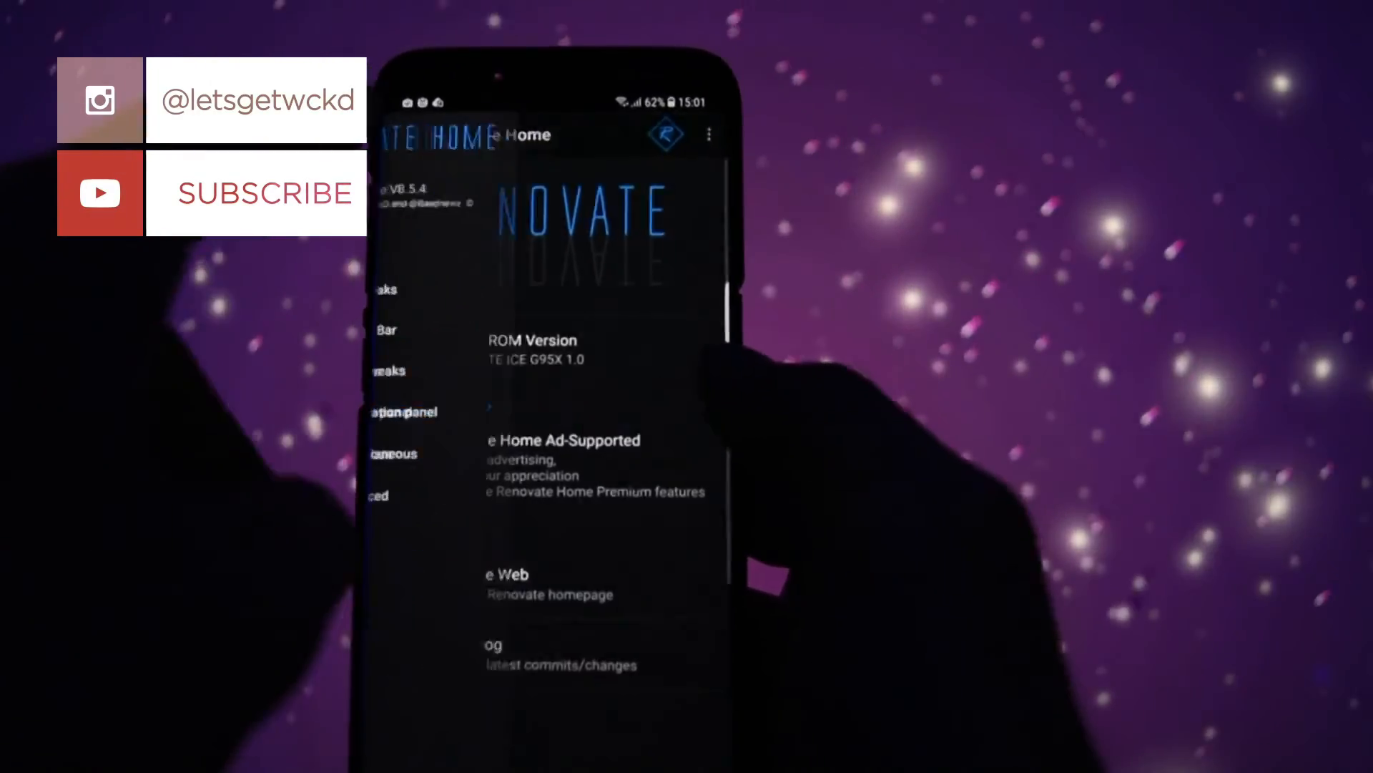